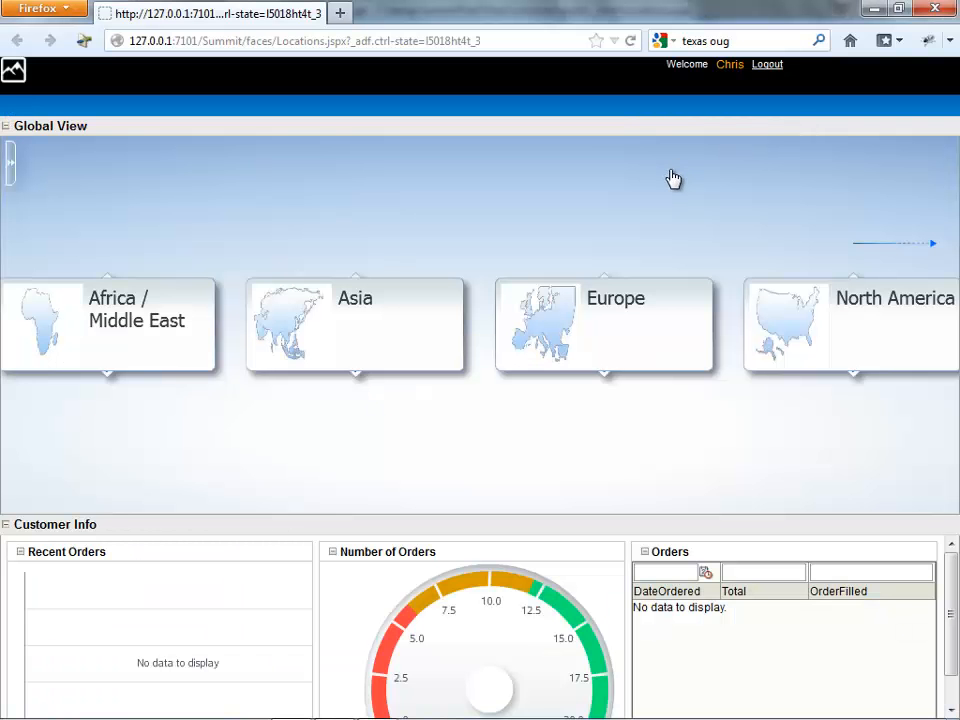
mouse_move(652, 170)
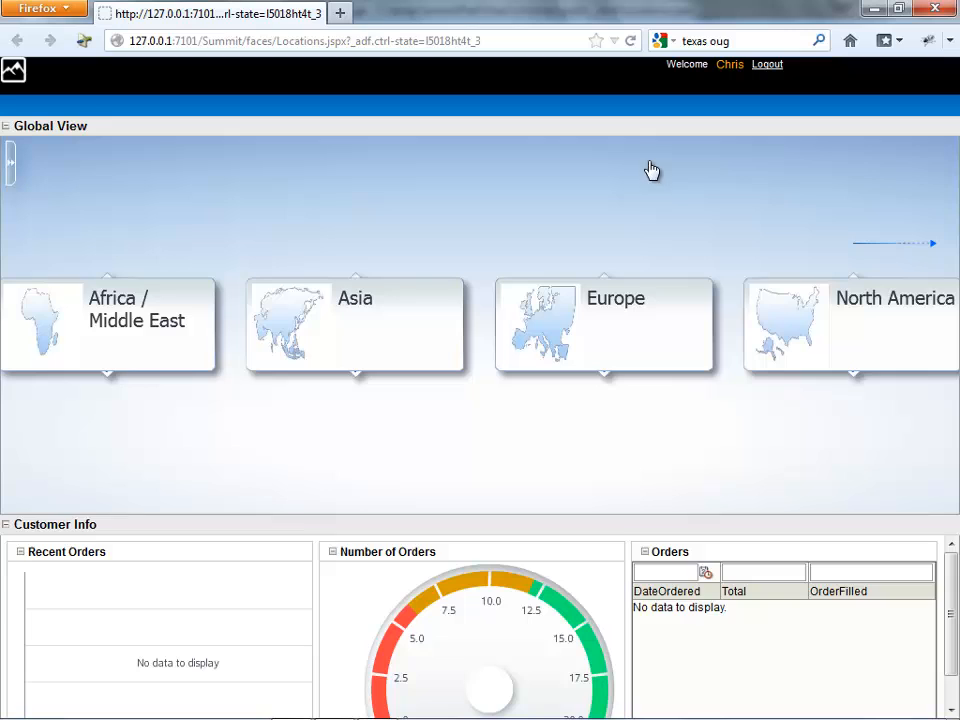
mouse_move(152, 180)
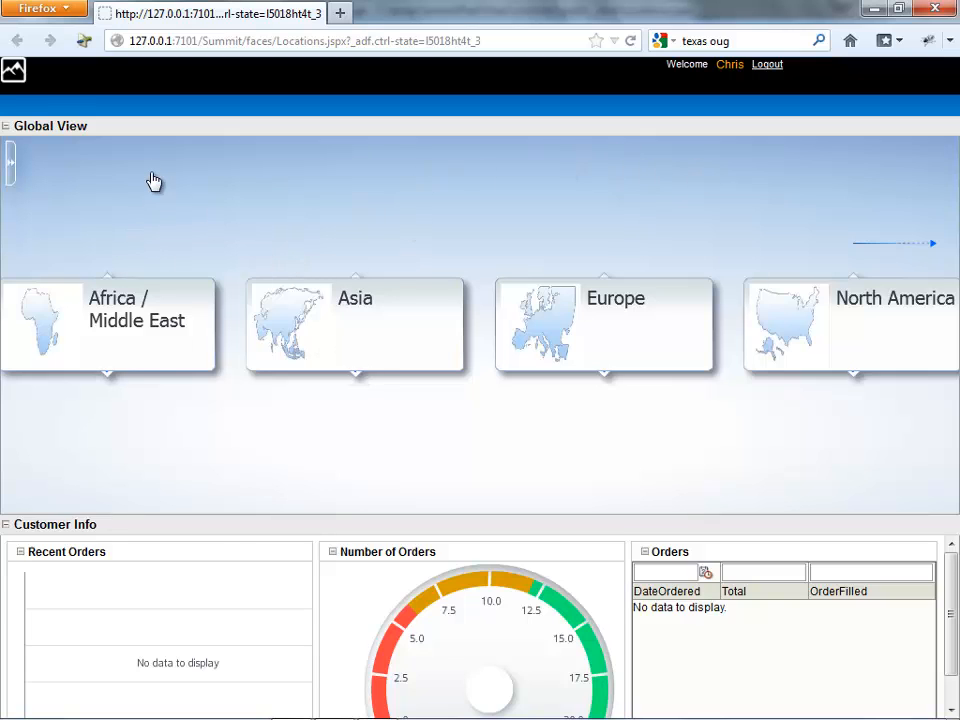
mouse_move(648, 598)
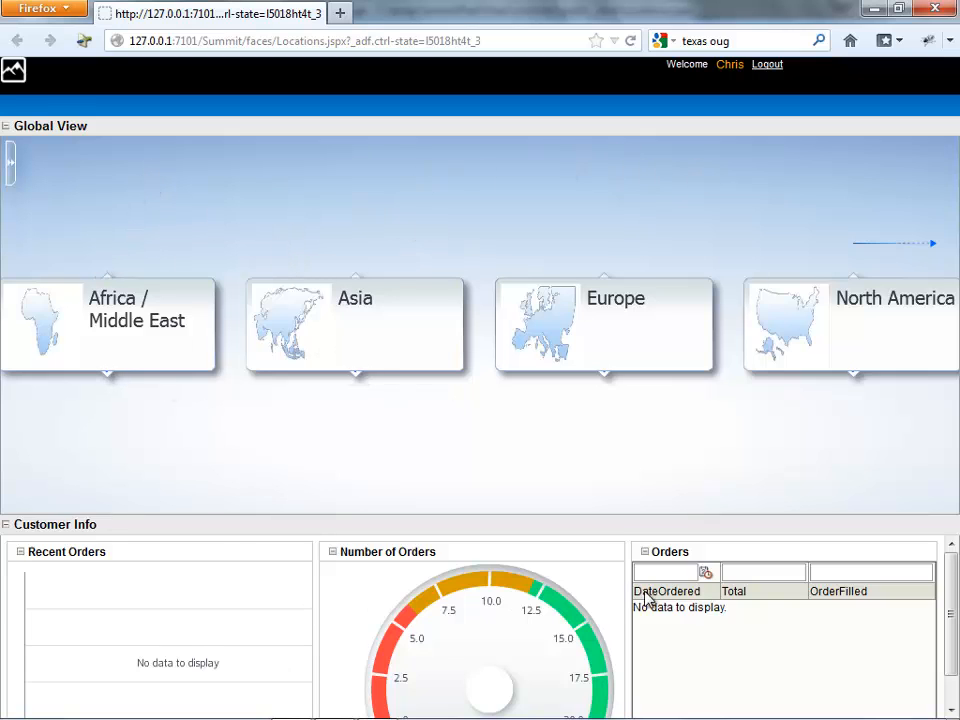
mouse_move(740, 648)
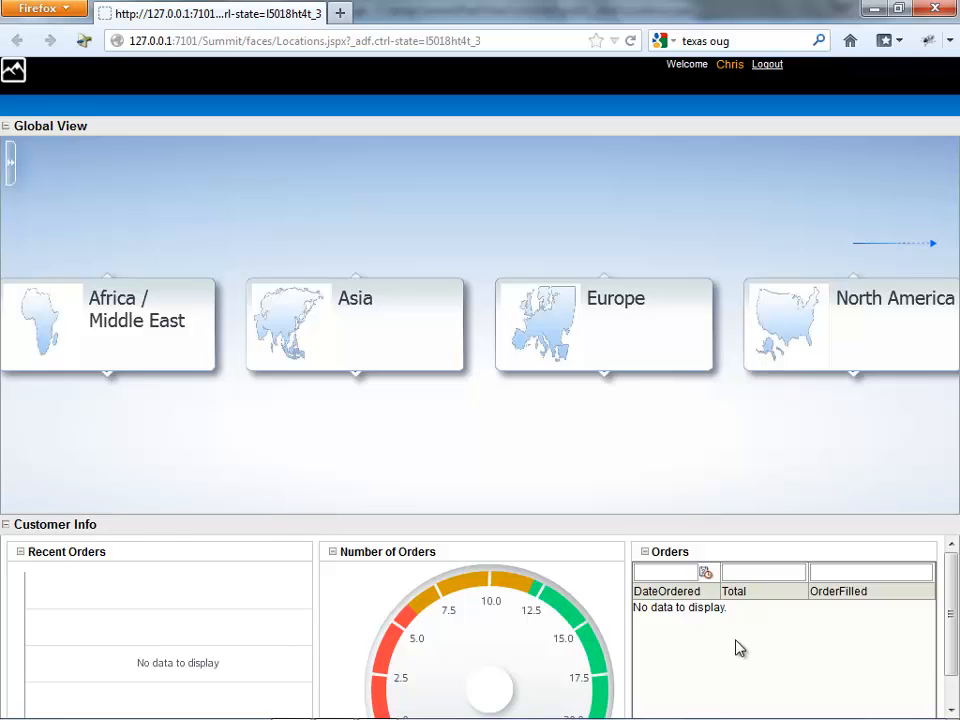
mouse_move(954, 576)
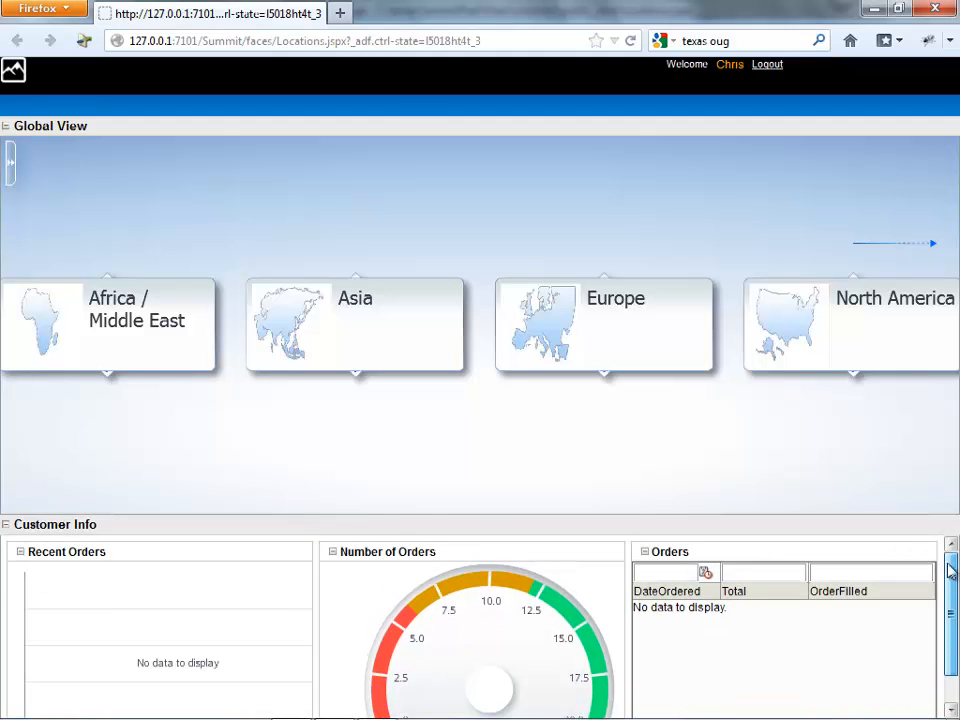
Drill from North America into USA customers and scroll down the populated Orders table
scroll("down", 3)
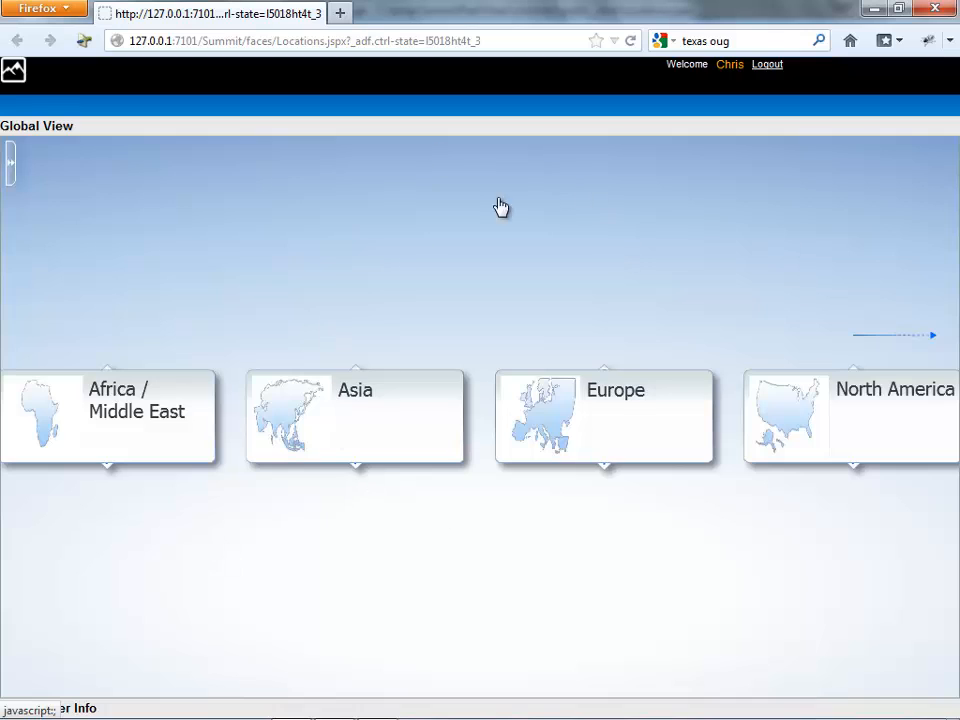
mouse_move(670, 356)
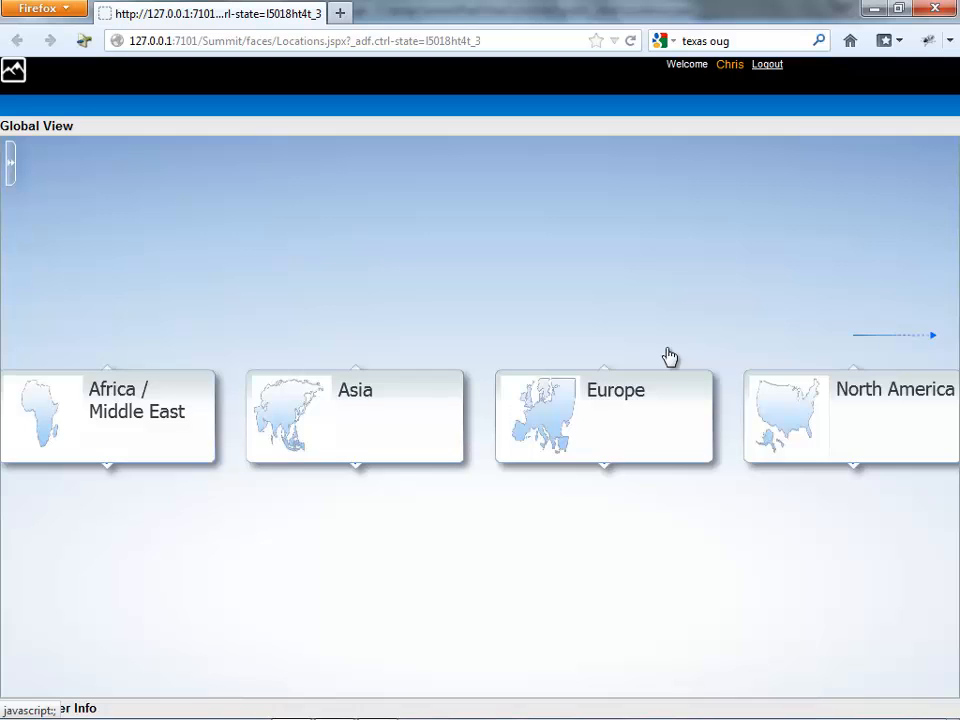
mouse_move(204, 680)
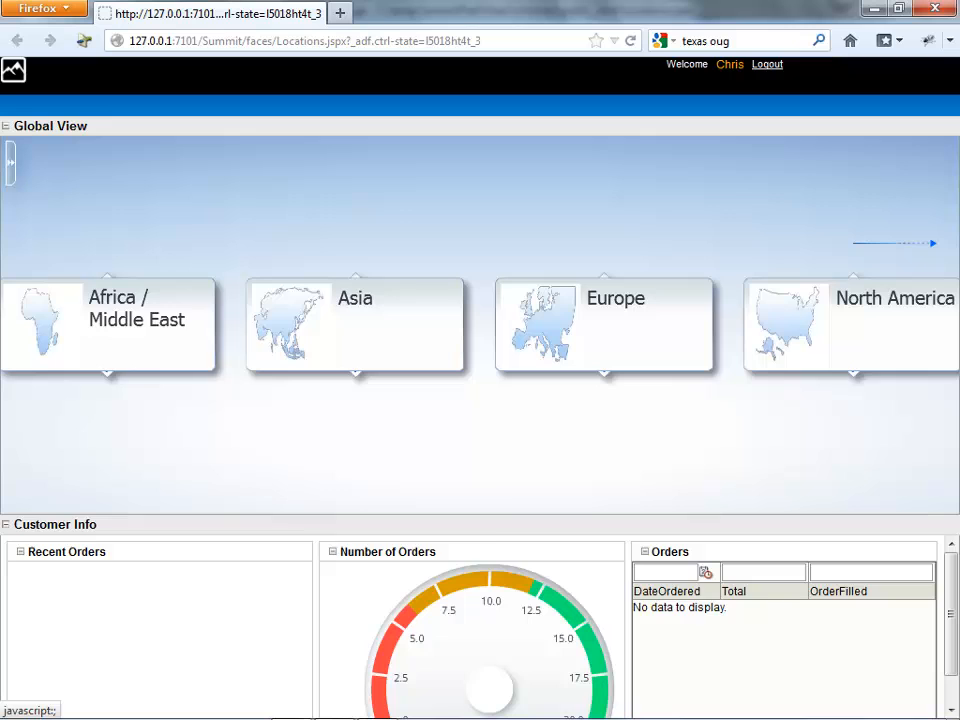
mouse_move(860, 366)
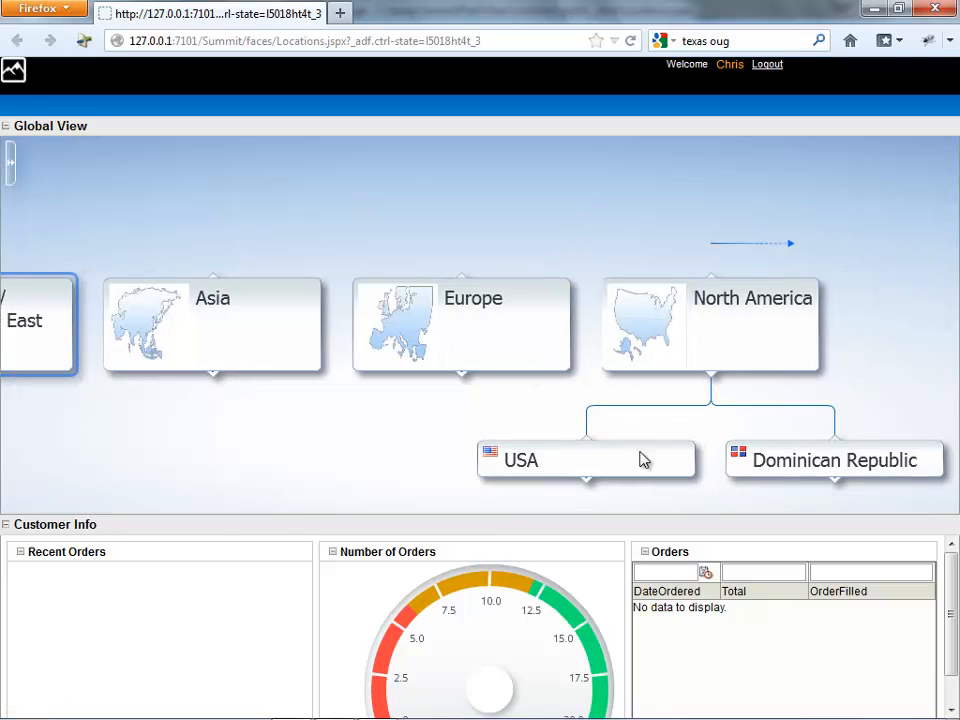
left_click(580, 458)
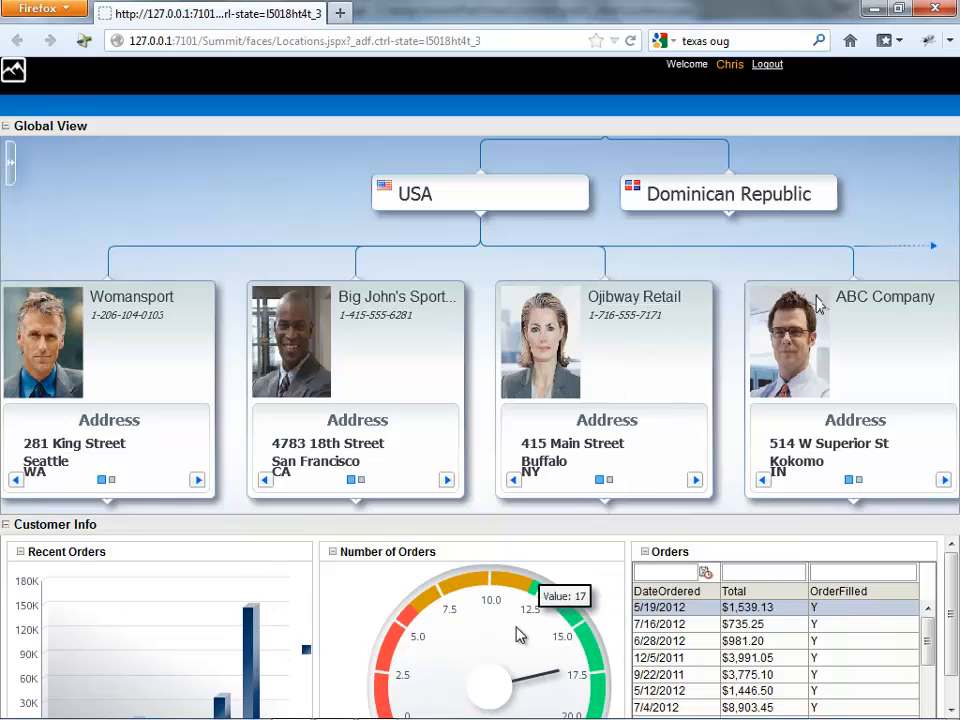
mouse_move(568, 660)
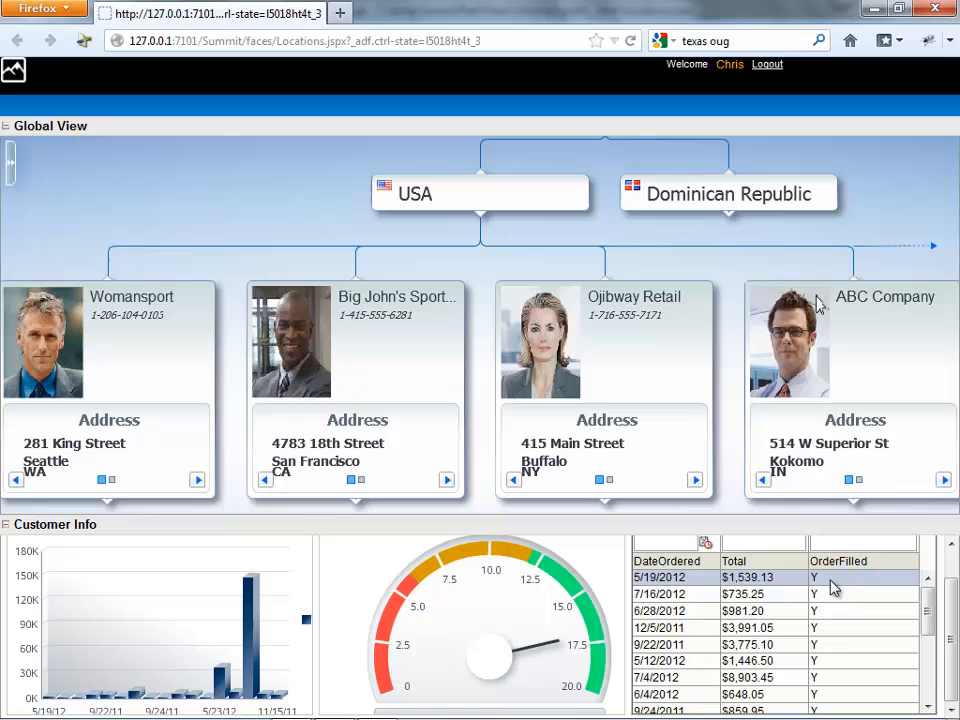
scroll("down", 3)
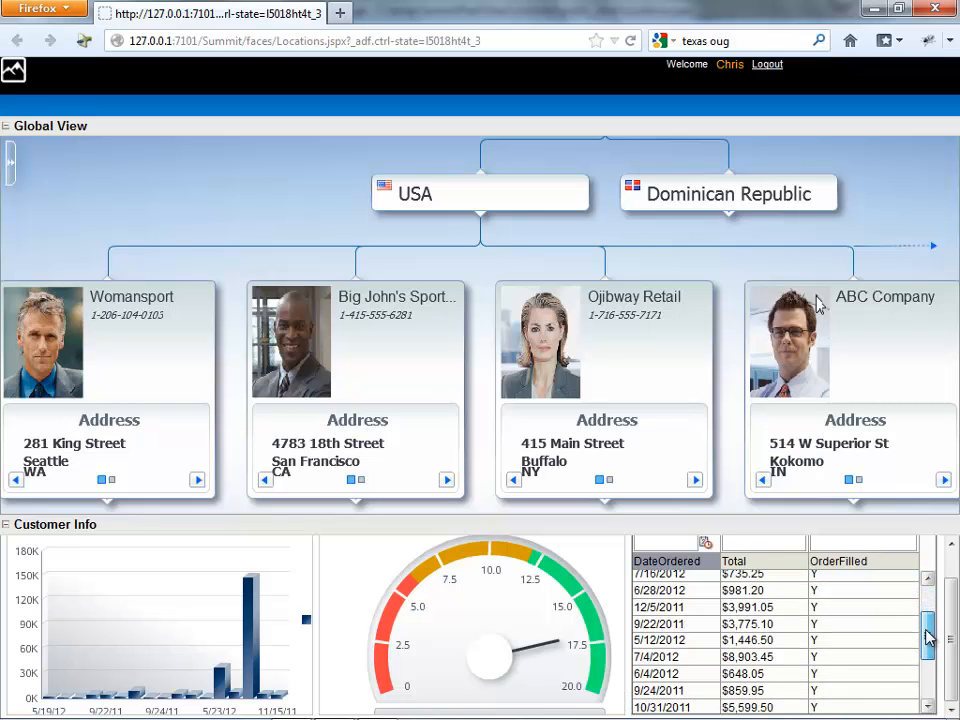
scroll("down", 3)
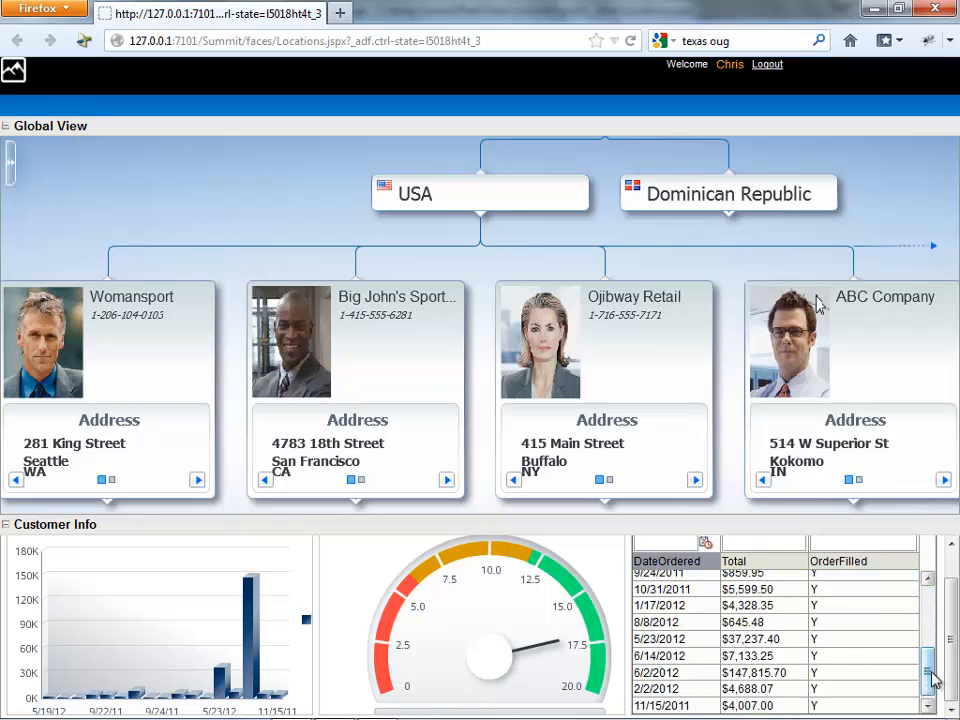